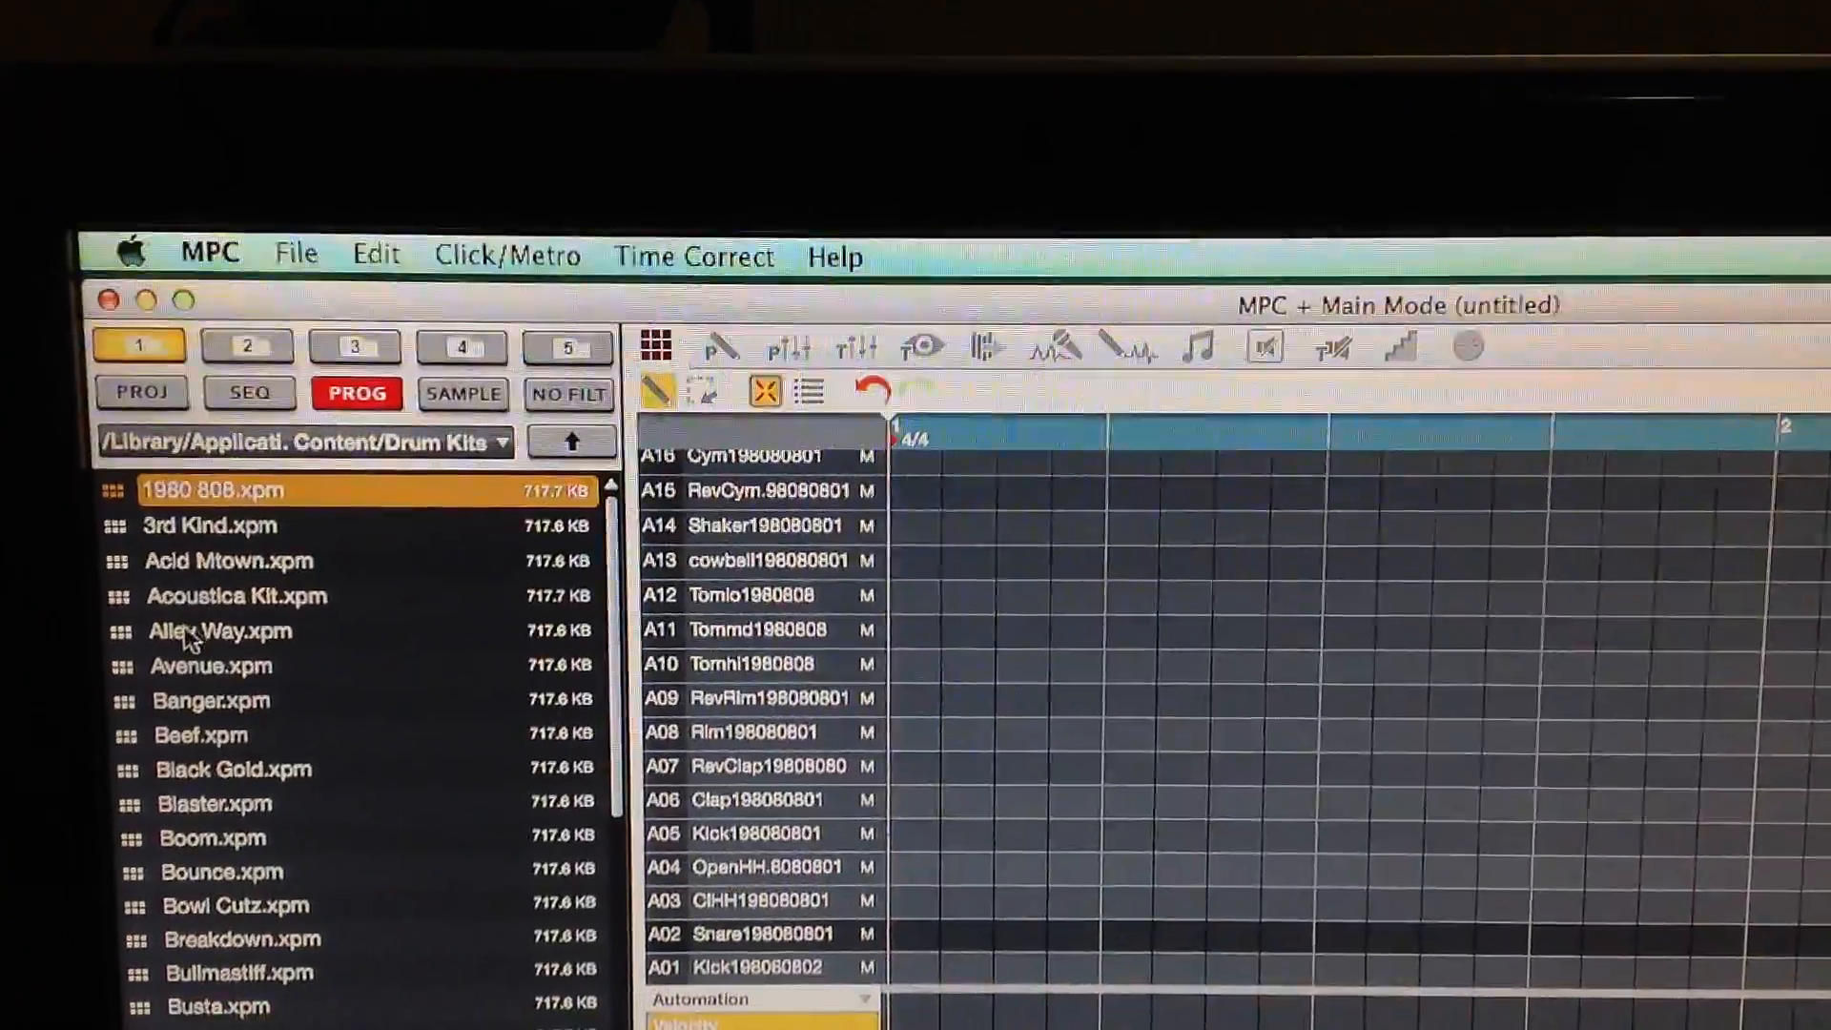
- Reach the Audio preferences page listing the MPC Renaissance output and input devices
left_click(137, 253)
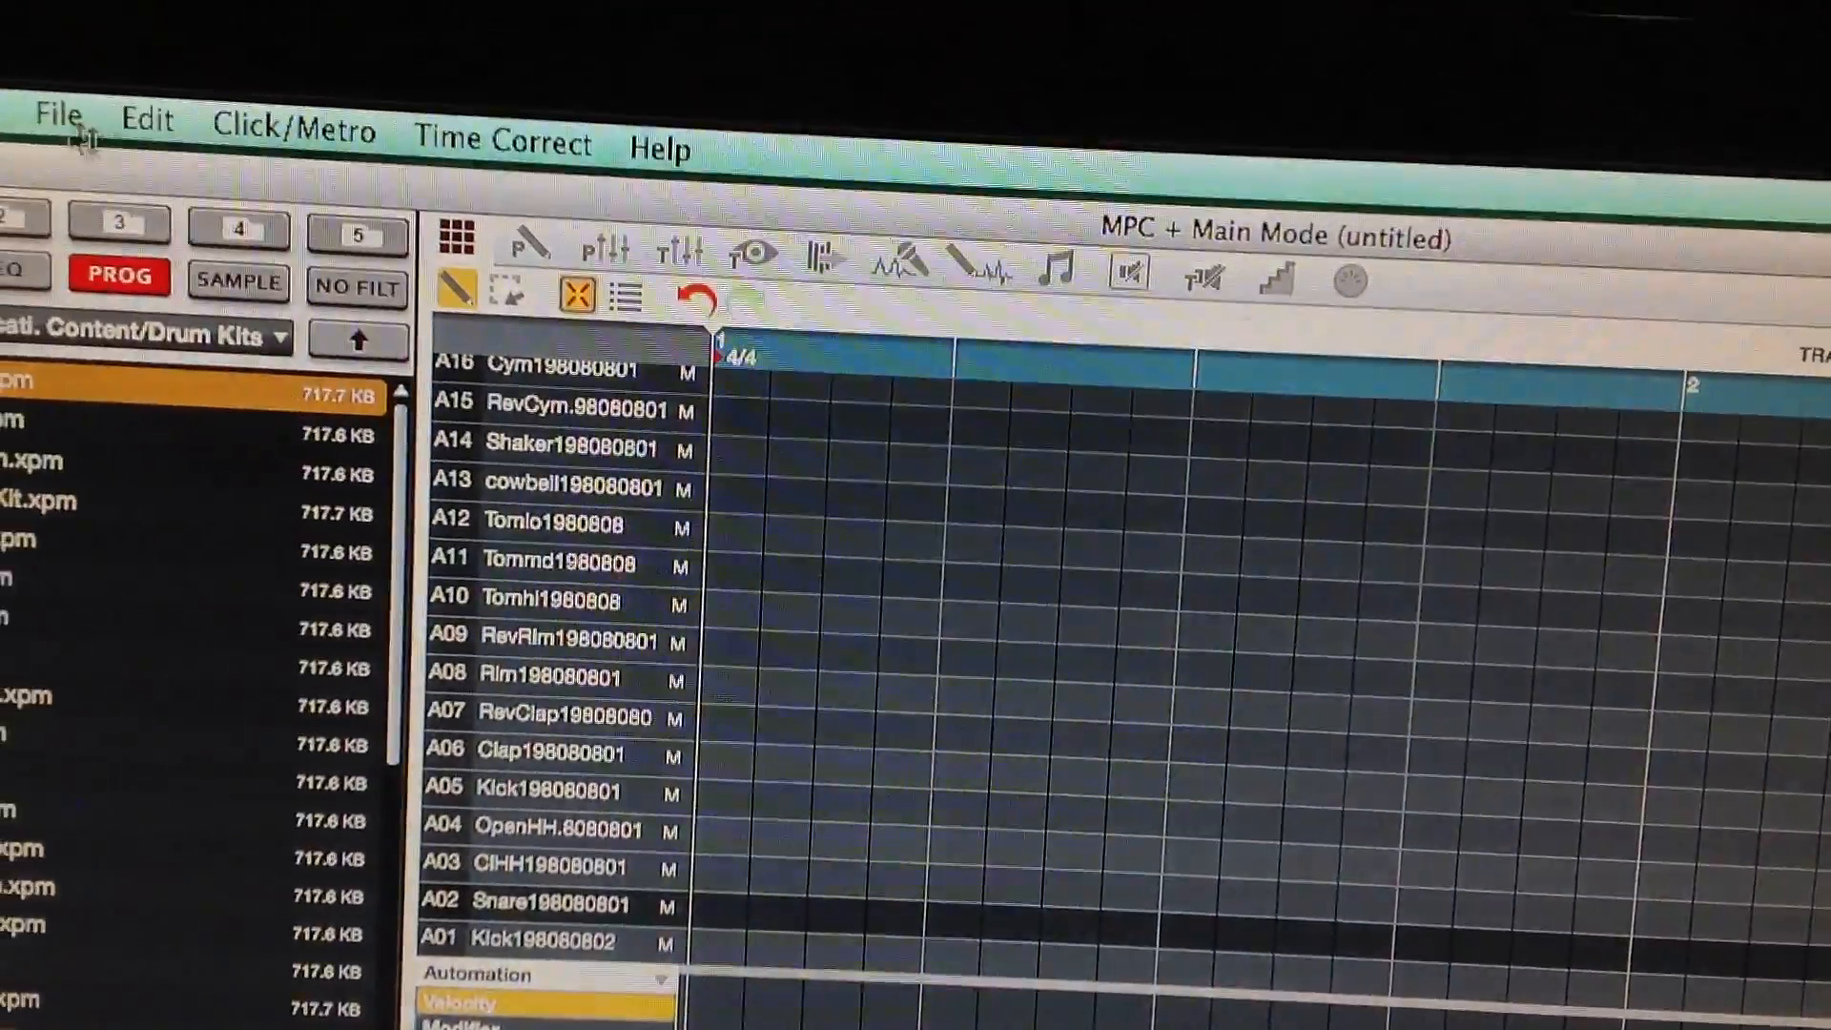
left_click(126, 133)
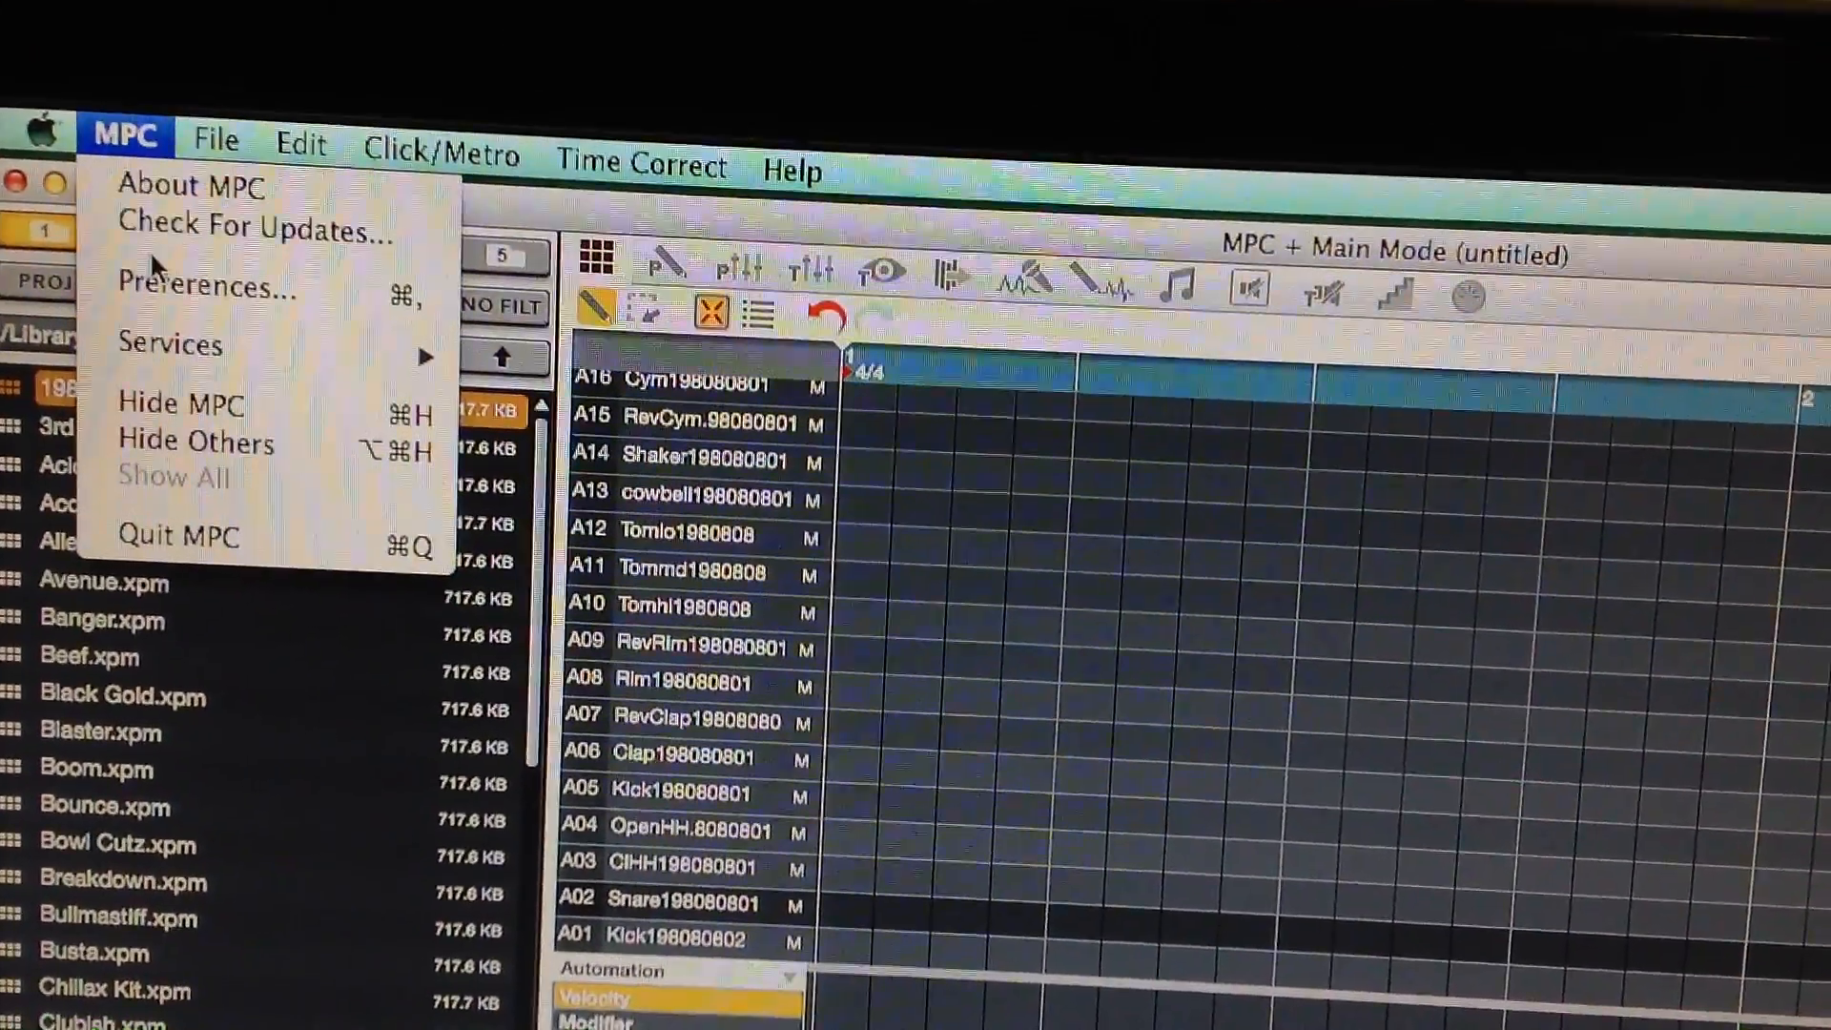
left_click(200, 288)
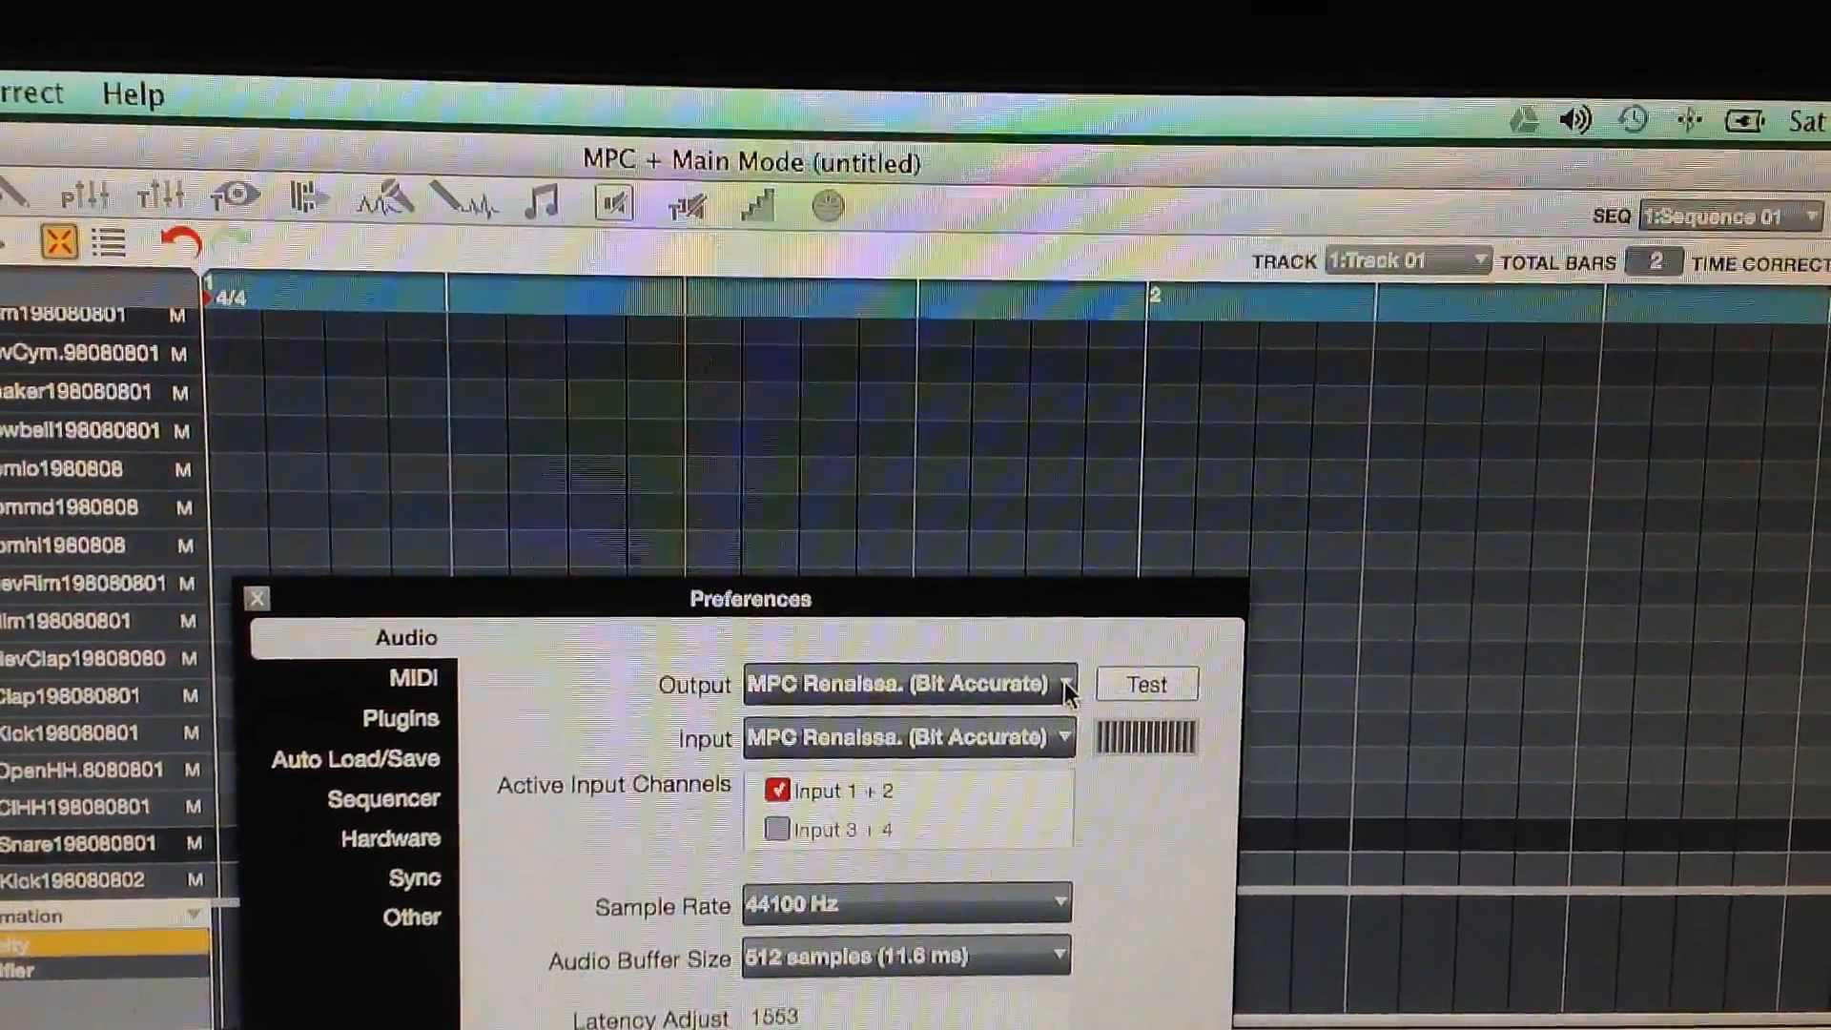
- Switch the audio output device to MPC Renaissance (Core Audio)
left_click(1068, 684)
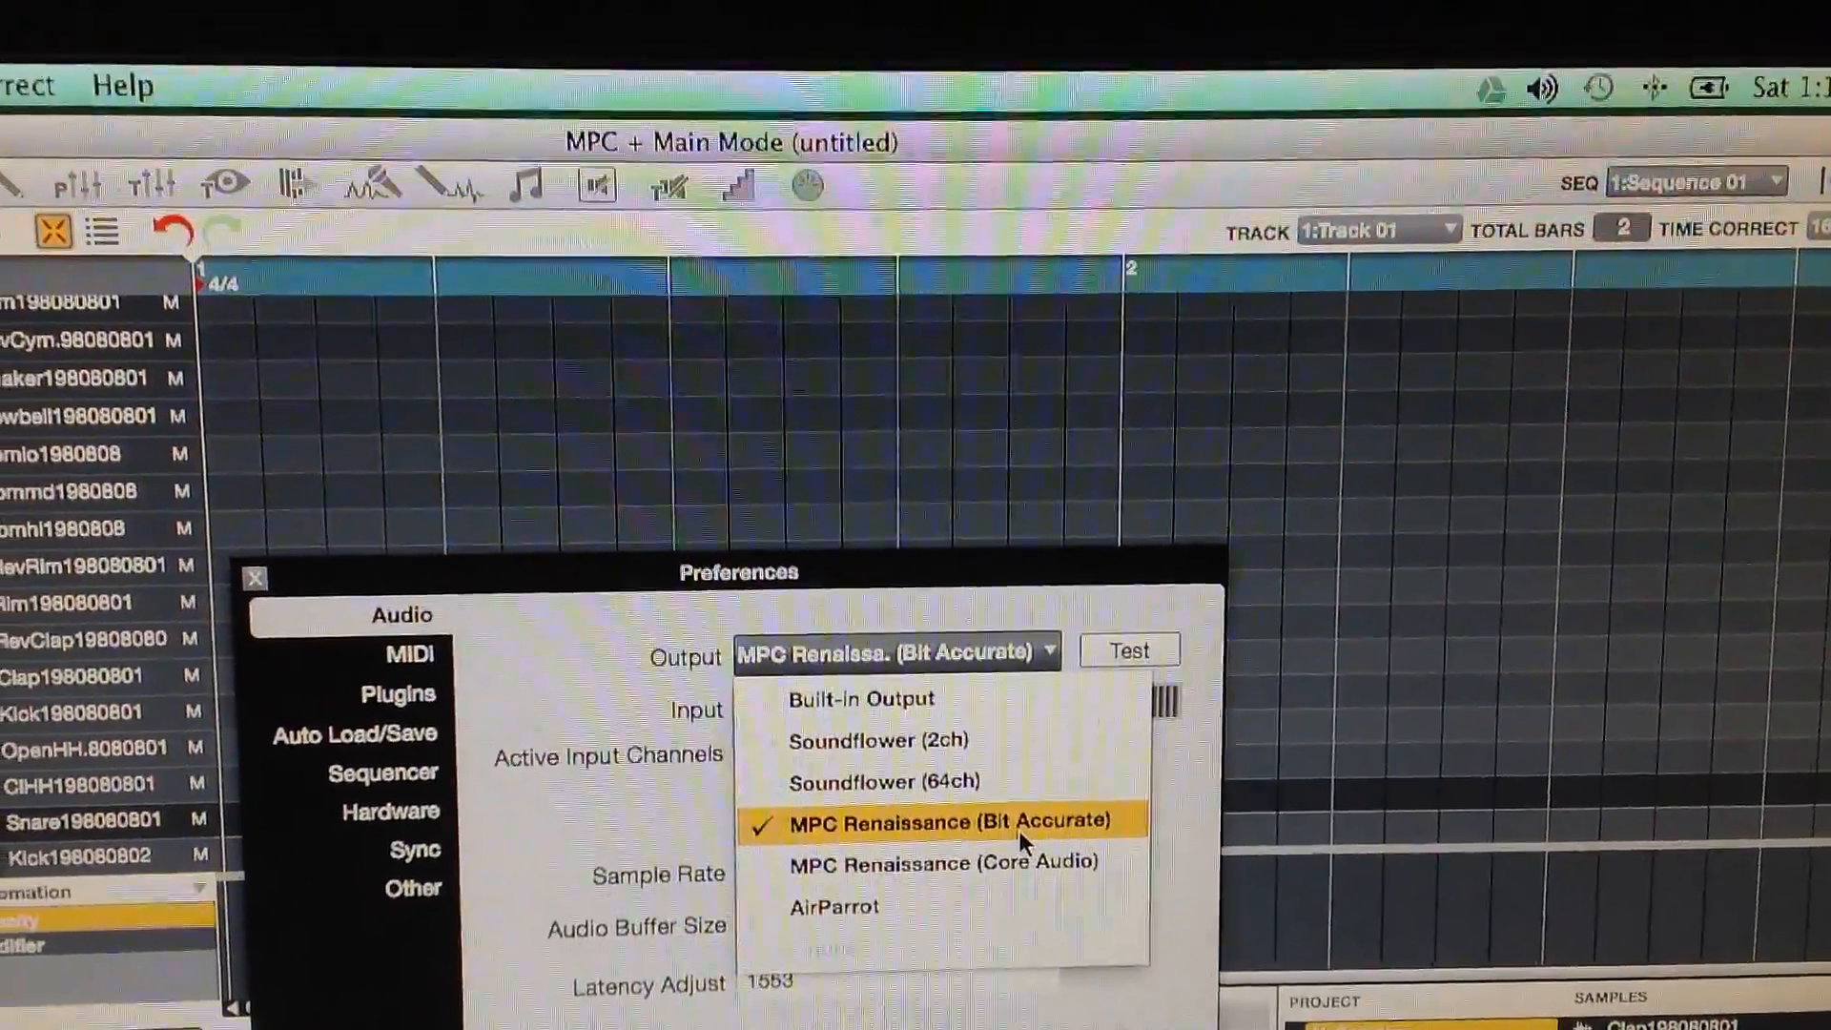
left_click(954, 820)
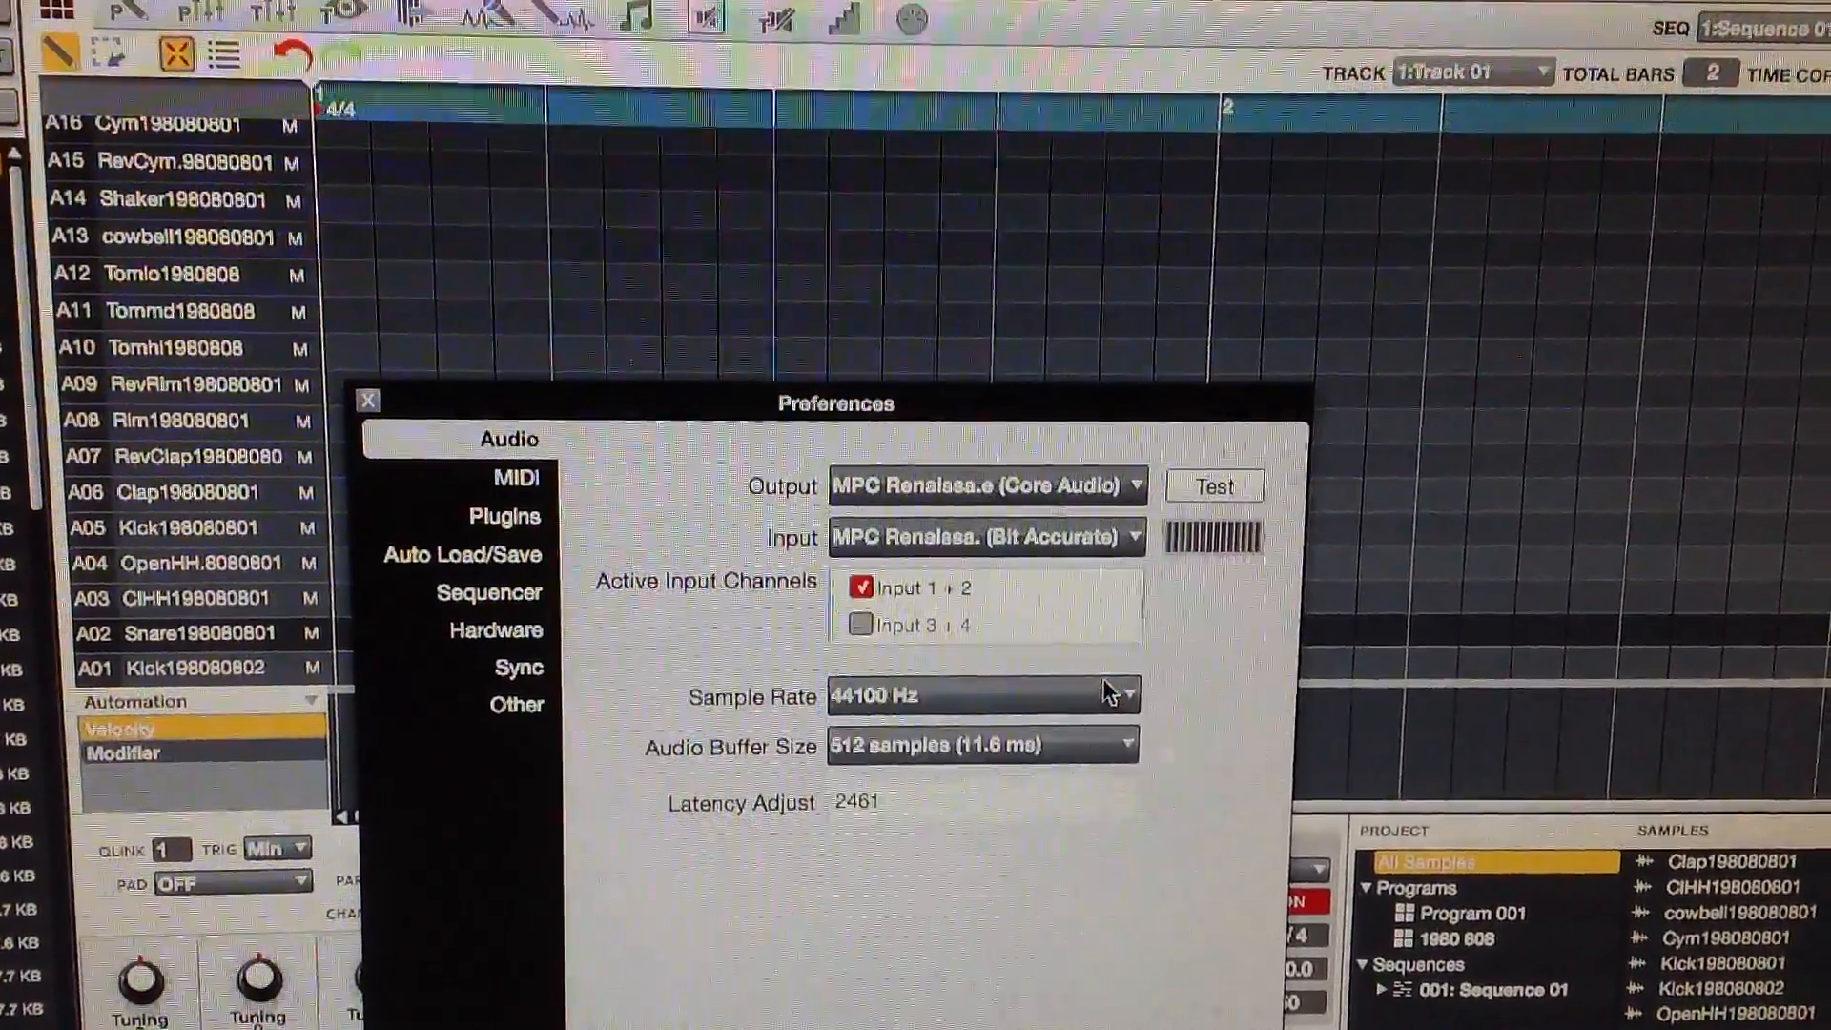
- Set output and input both to MPC Renaissance (Bit Accurate) and confirm with OK
left_click(984, 538)
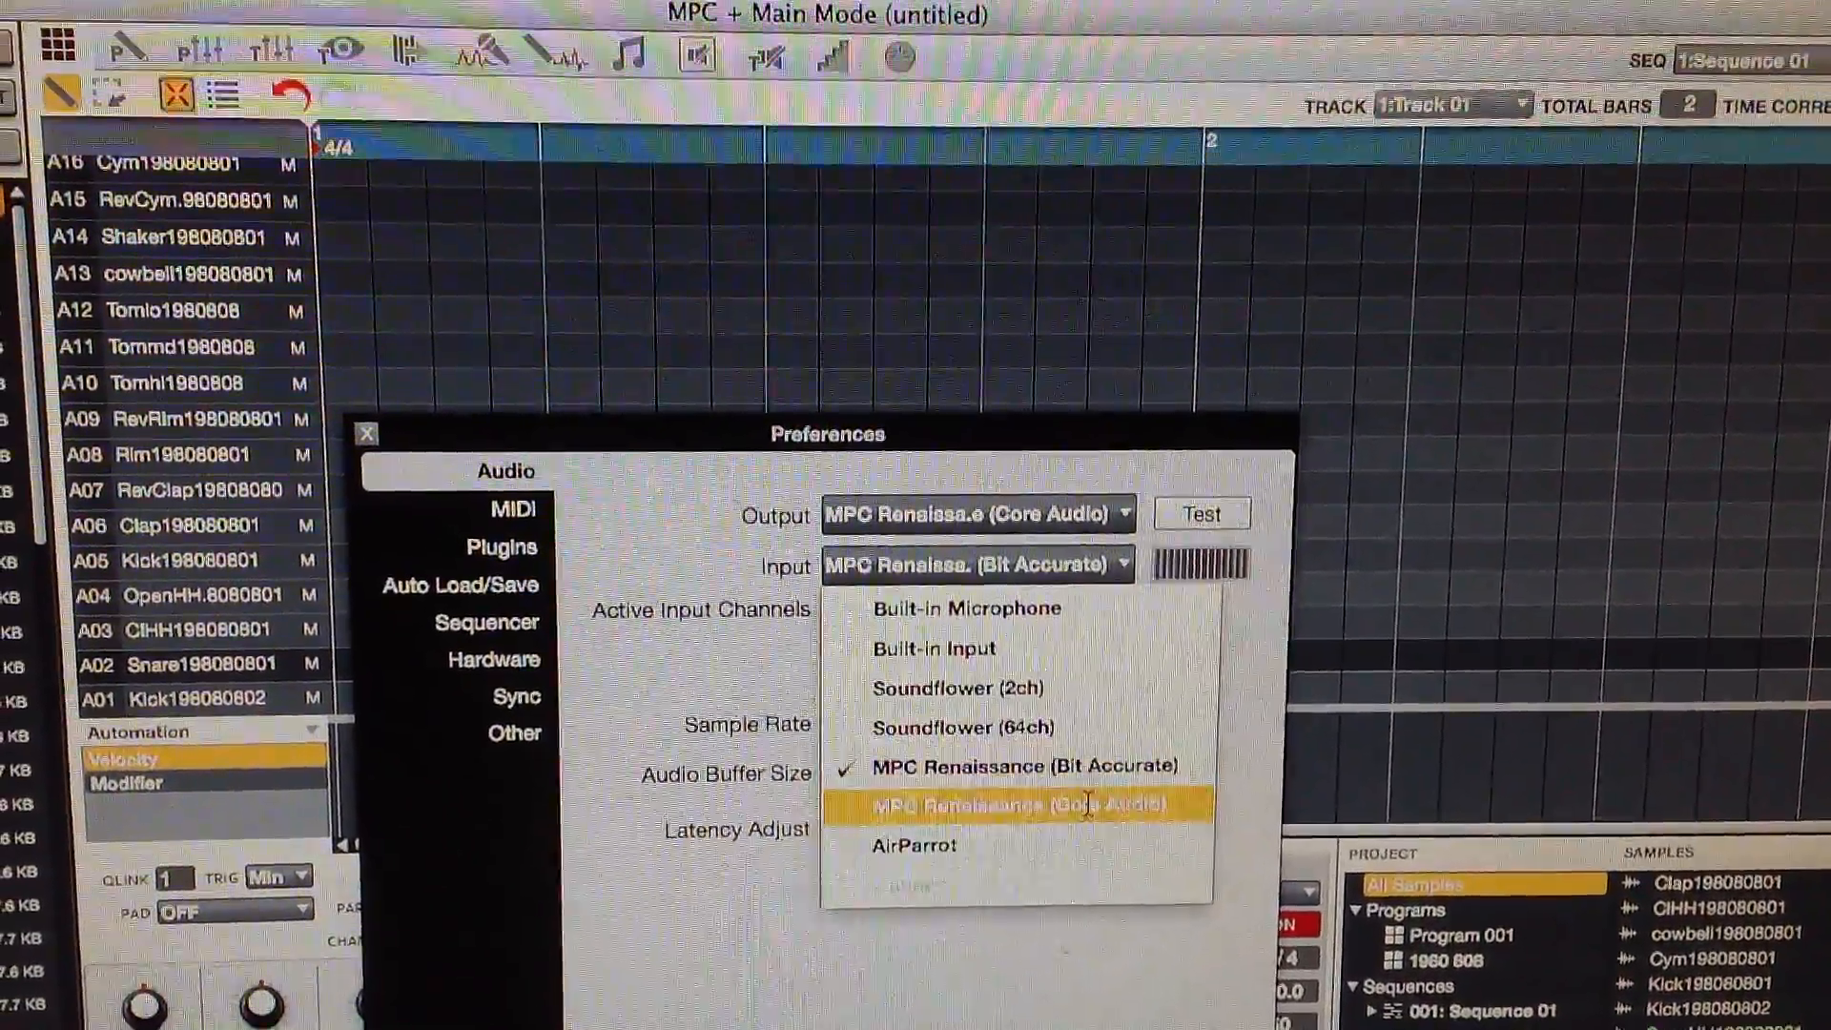
left_click(1024, 807)
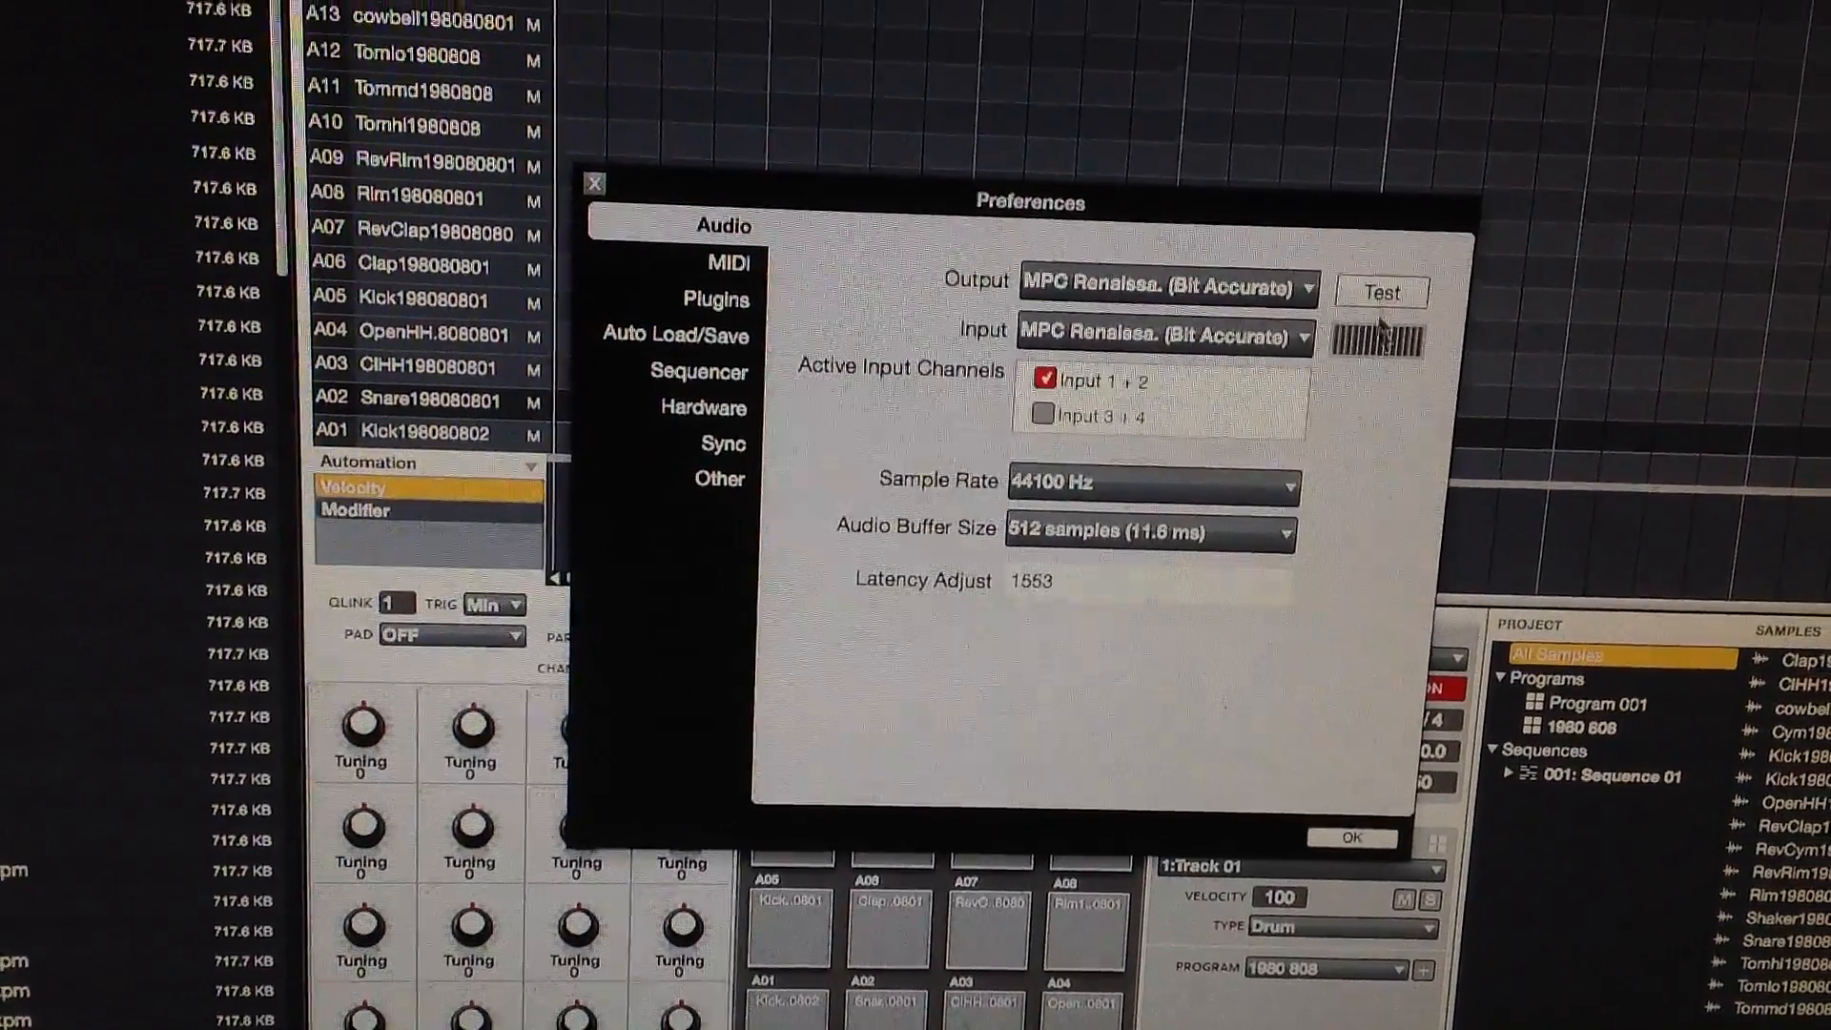
left_click(1356, 839)
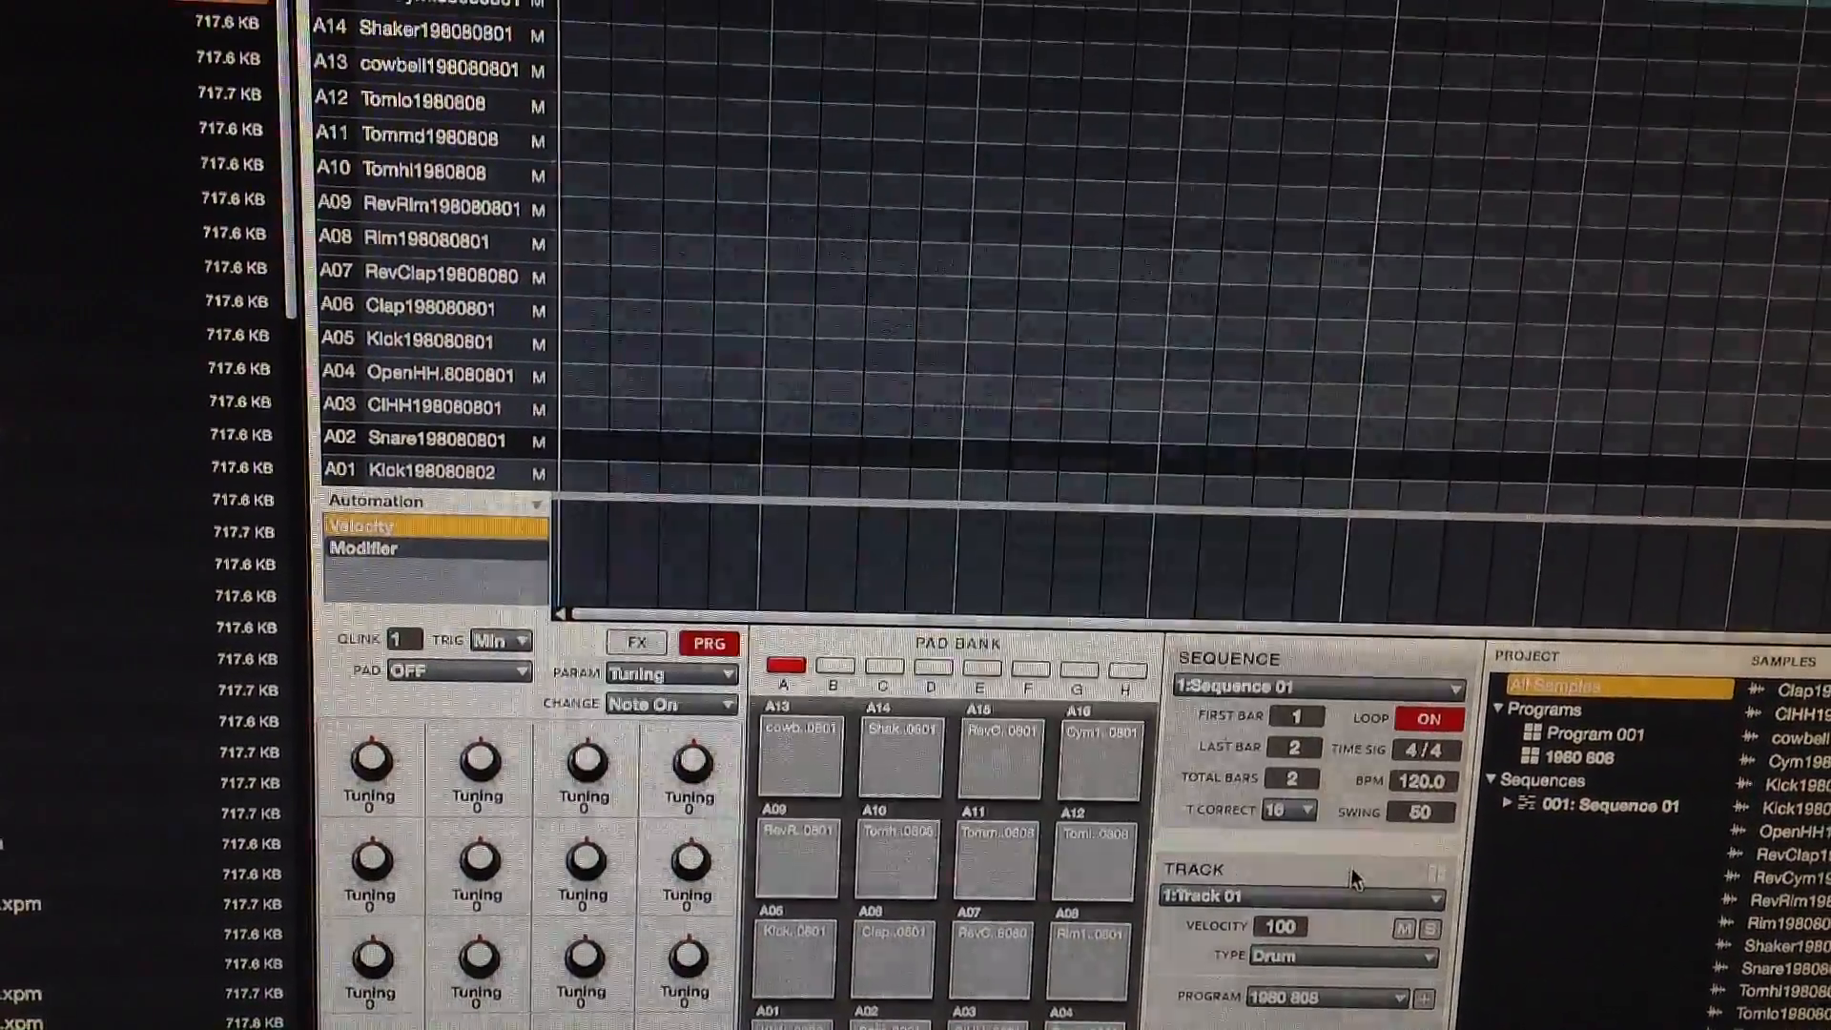